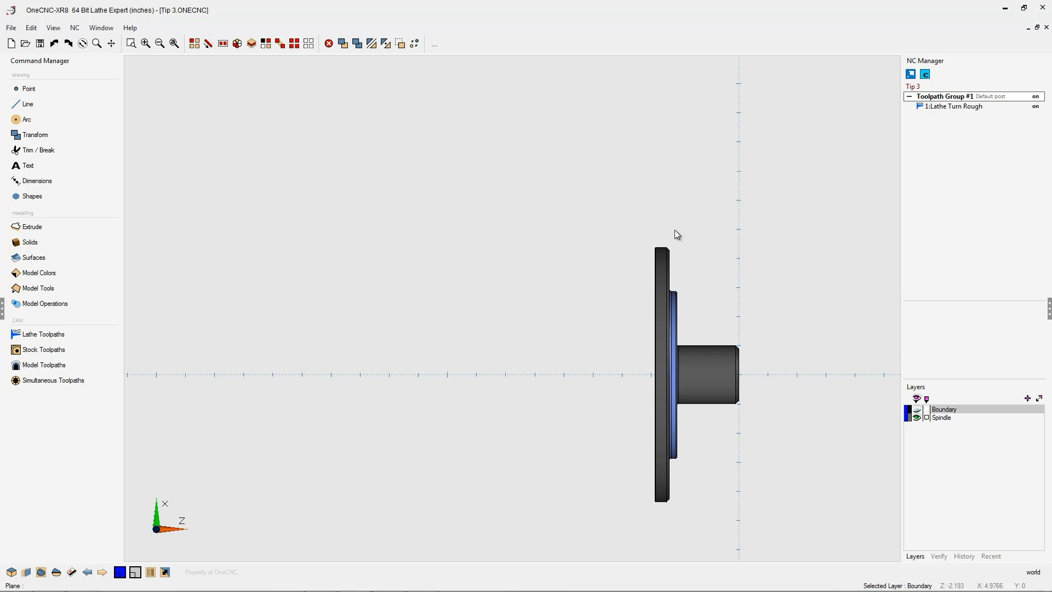
mouse_move(311, 147)
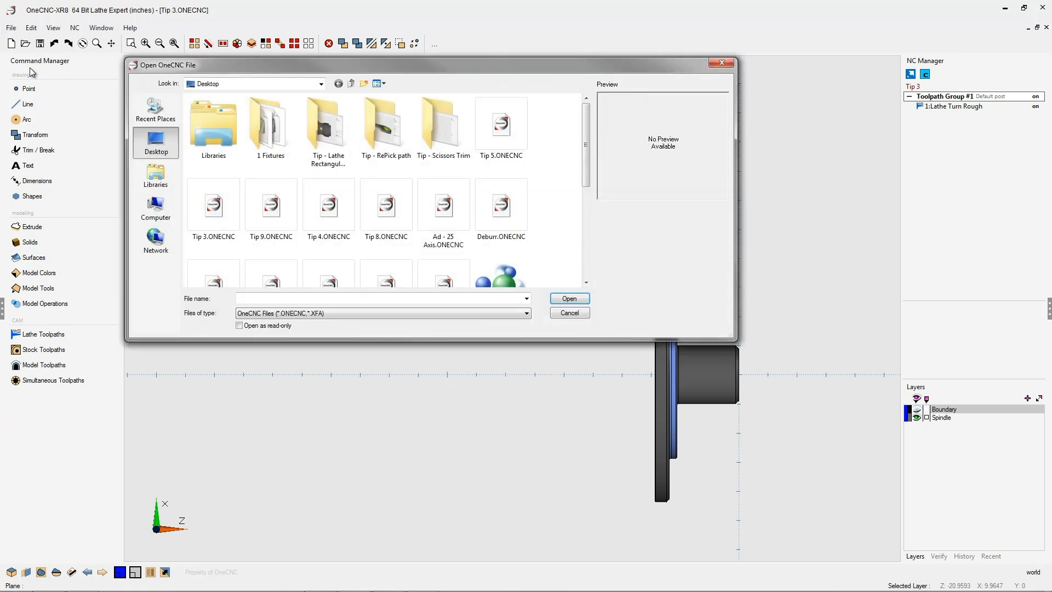
mouse_move(269, 125)
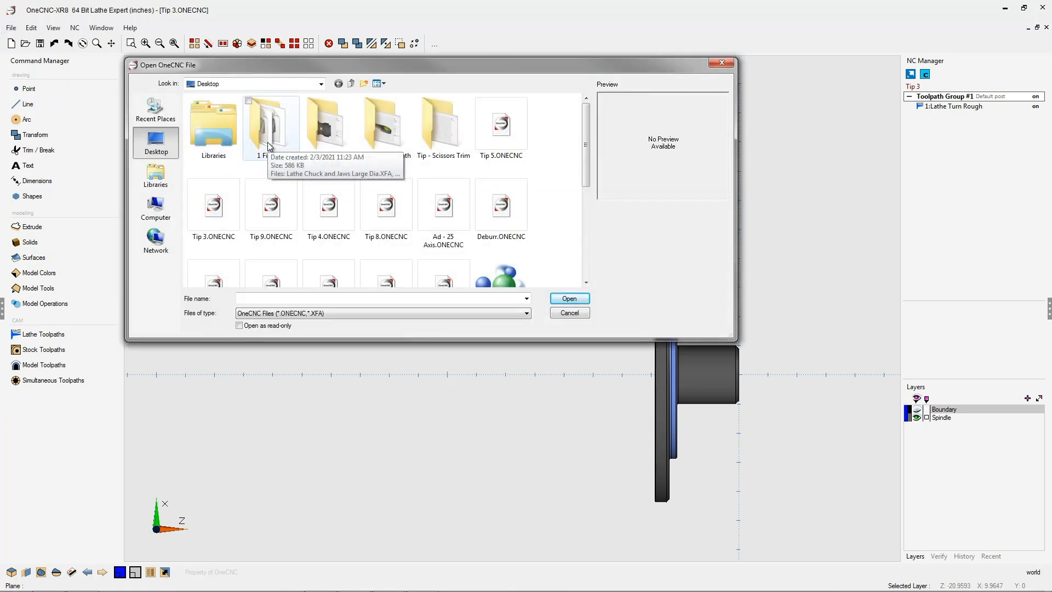
- Merge the Lathe Chuck and Jaws XFA file from Desktop > 1 Fixtures into the part
double_click(270, 125)
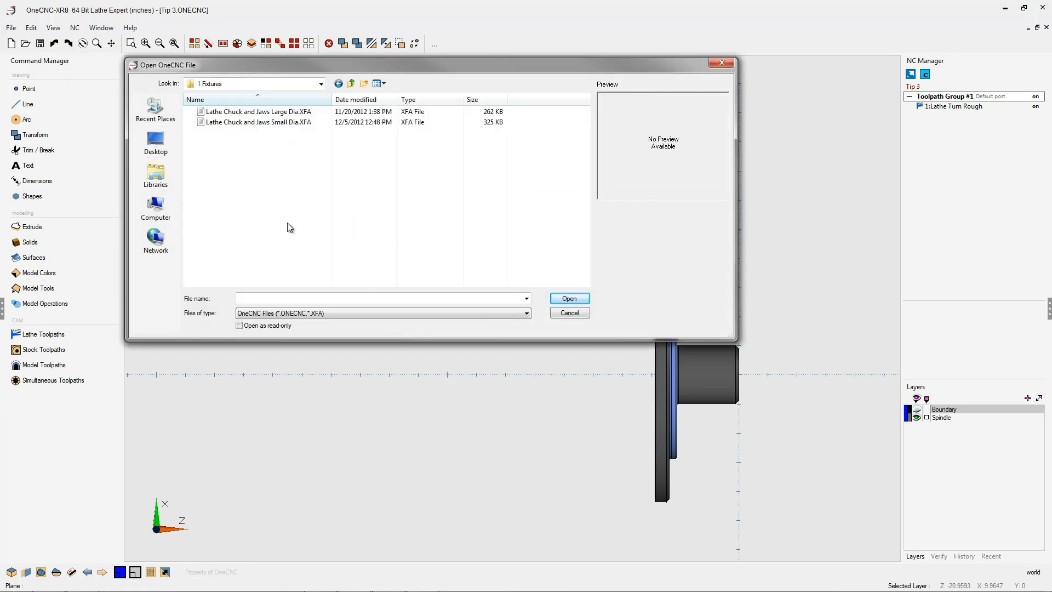
click(258, 111)
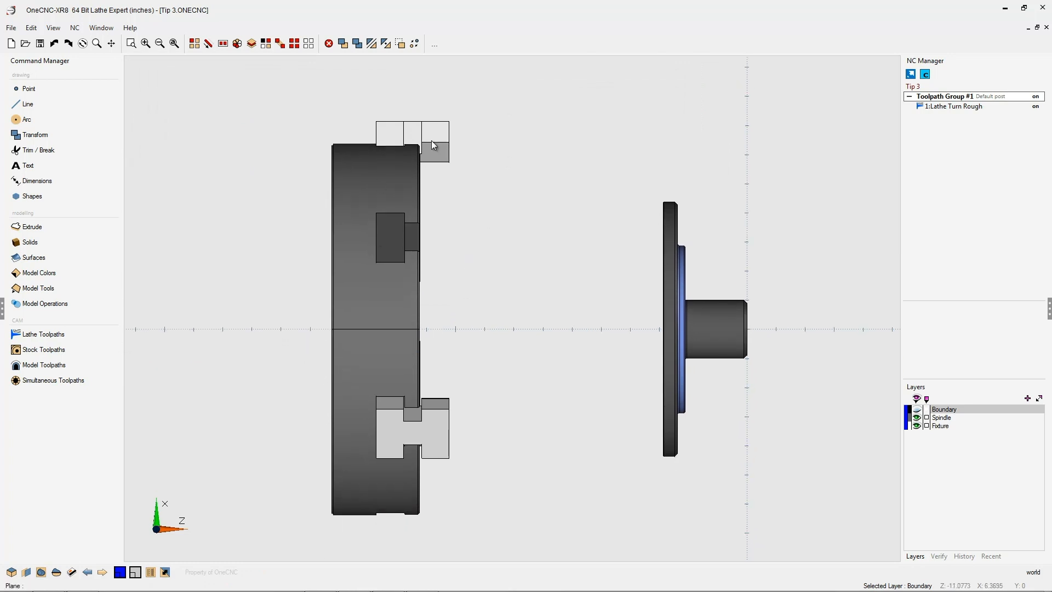
mouse_move(691, 400)
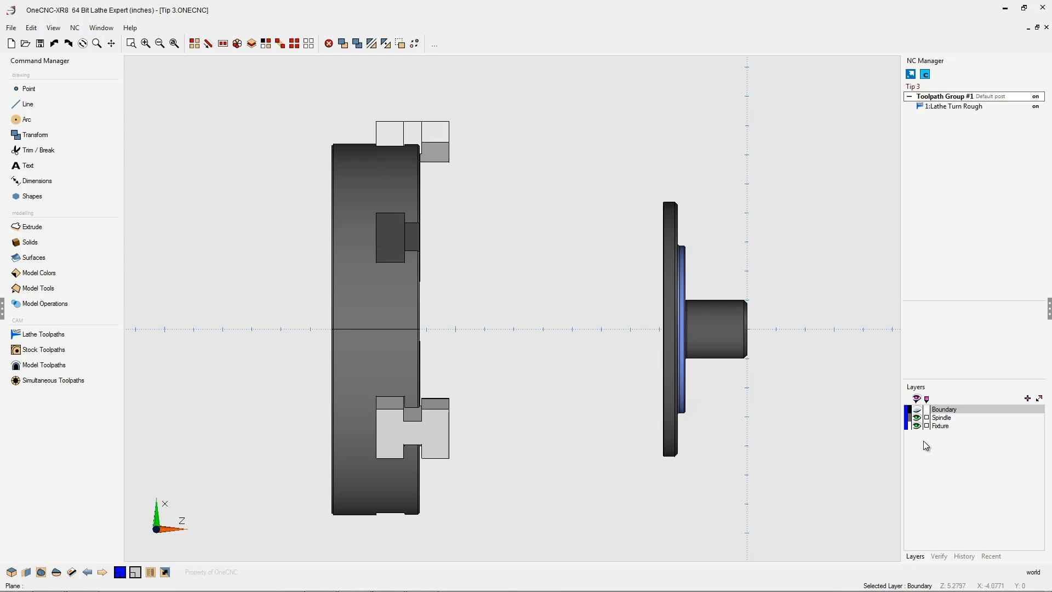
mouse_move(920, 431)
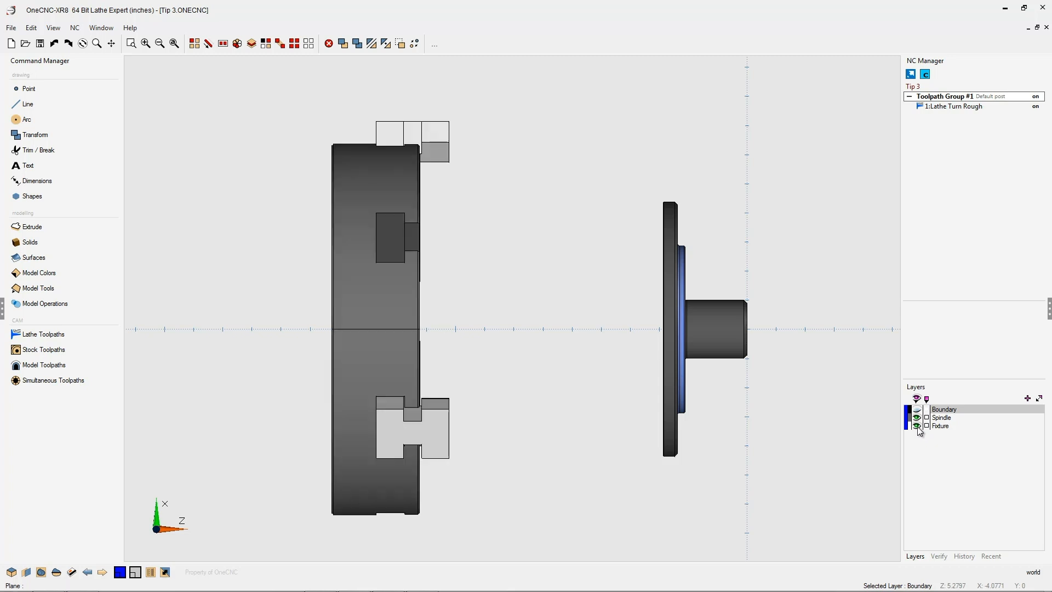
mouse_move(929, 433)
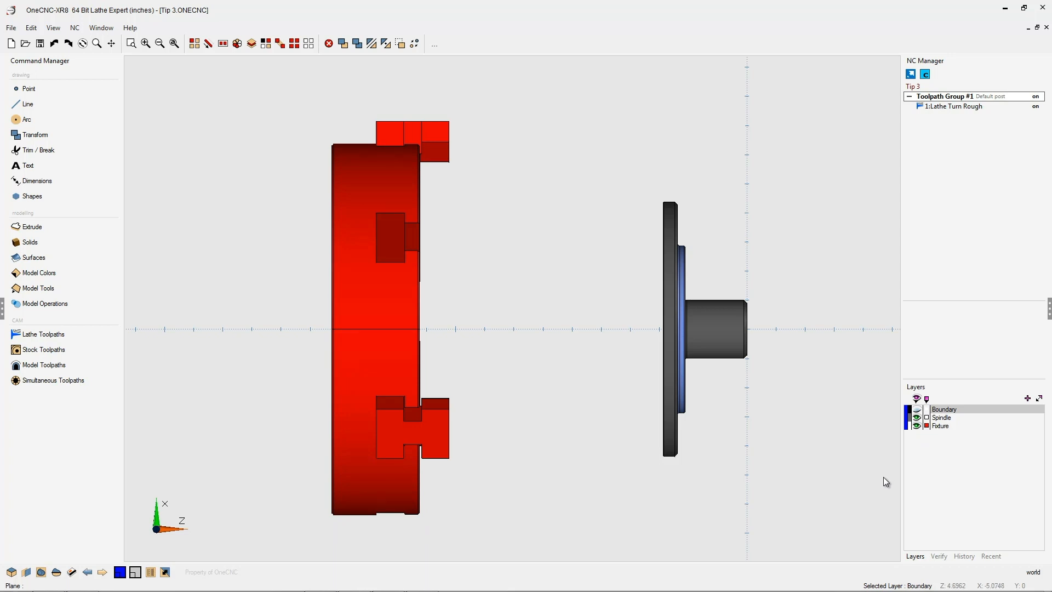
mouse_move(525, 373)
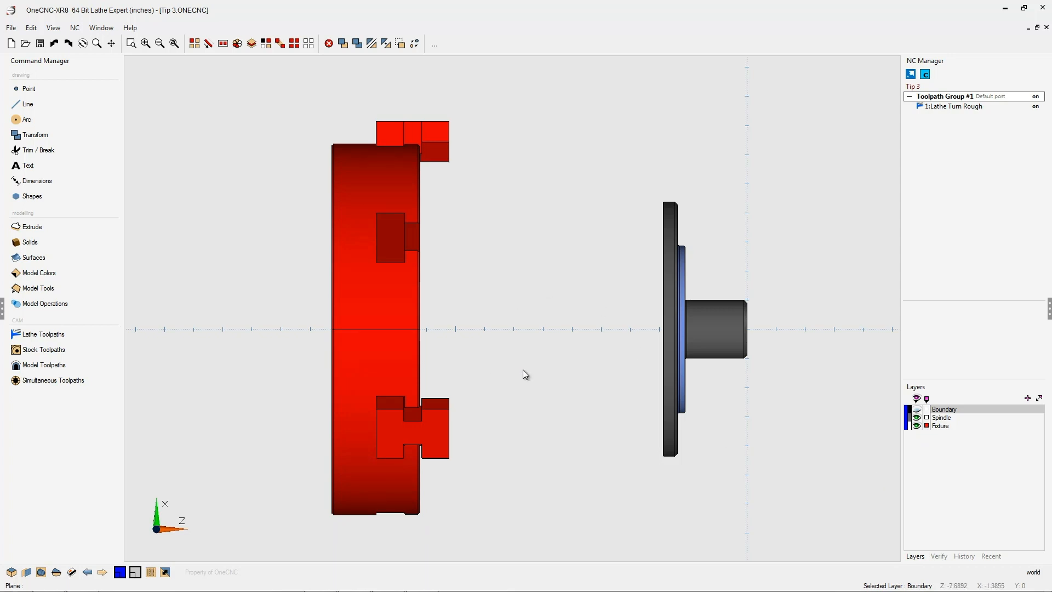
mouse_move(585, 352)
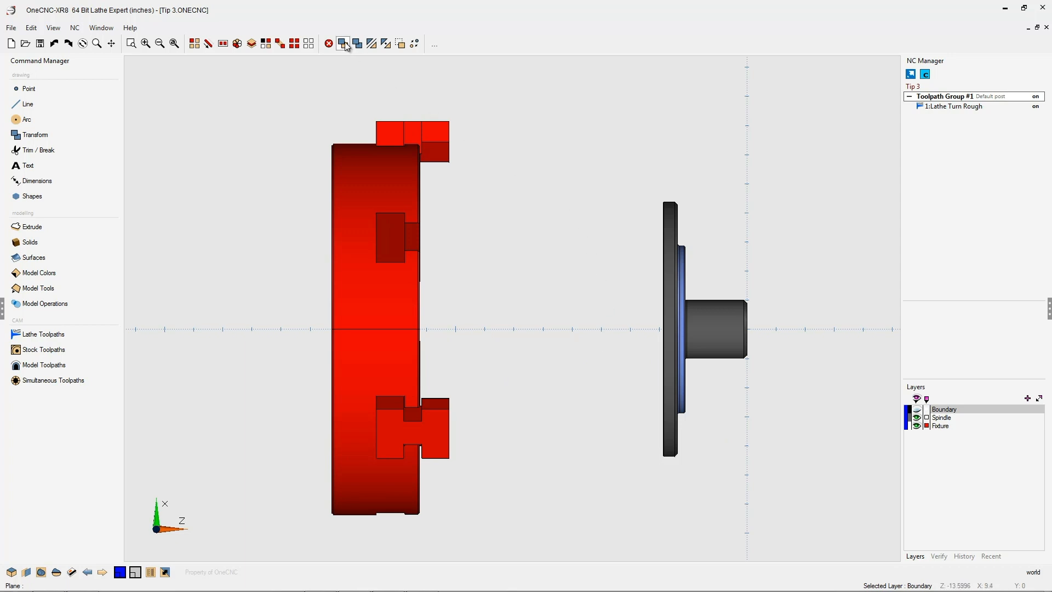
- Move the chuck and jaws by Z-Inc 7 toward the spindle part
click(343, 42)
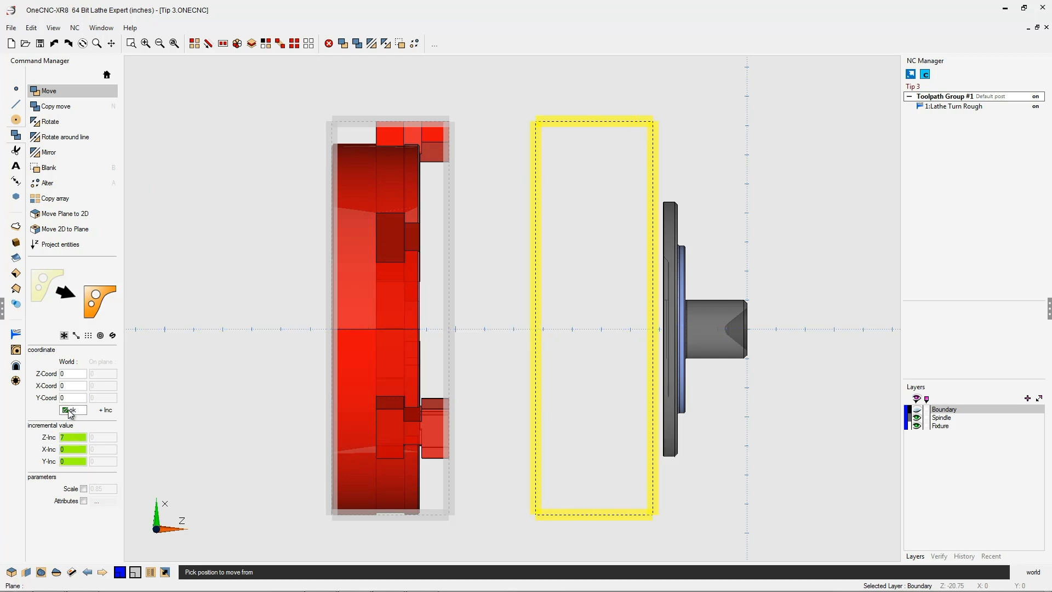
click(64, 410)
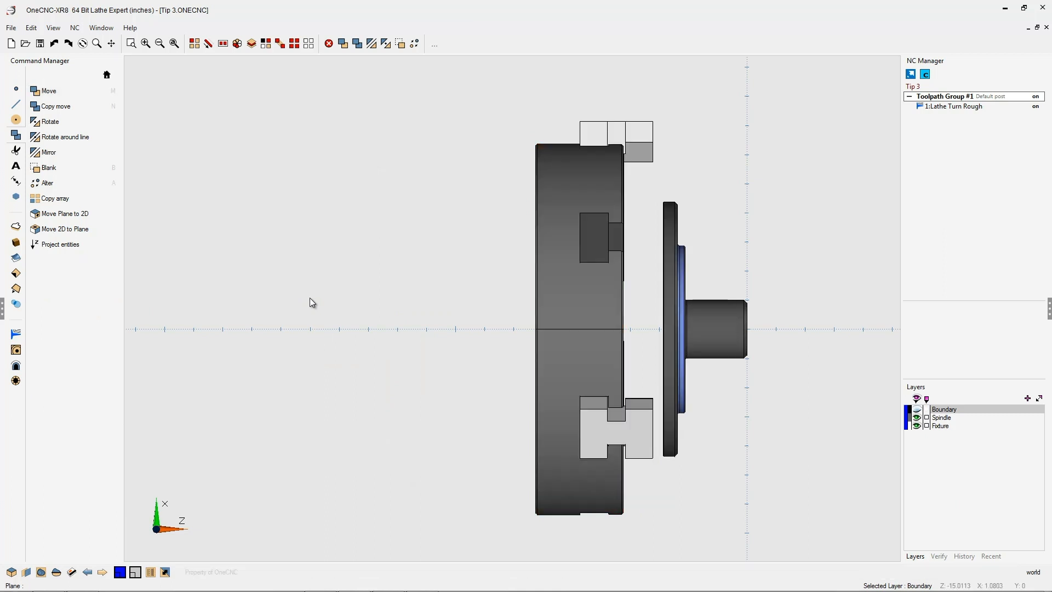
mouse_move(624, 260)
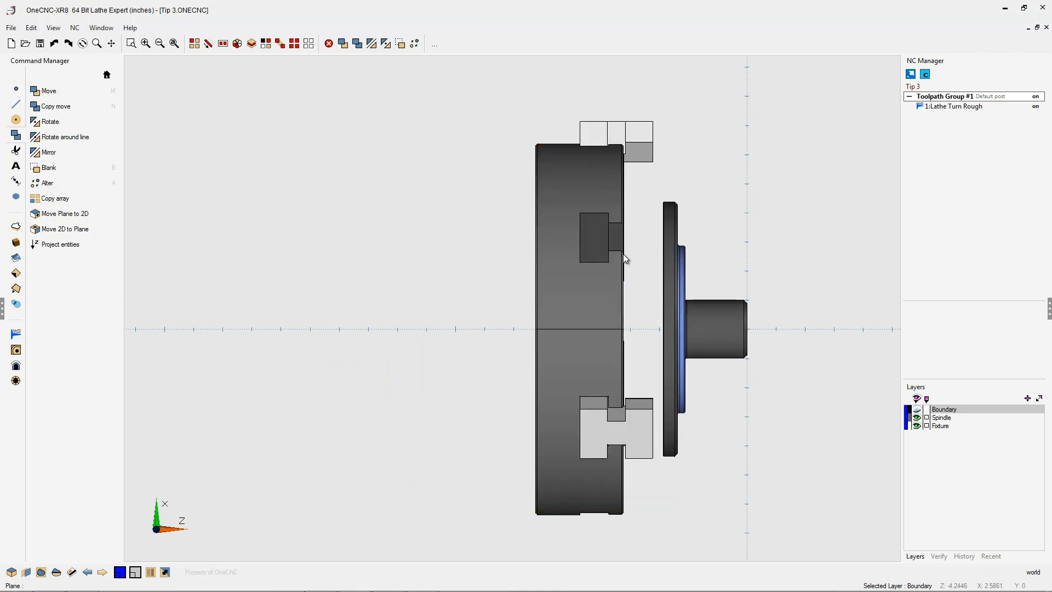
- Delete the bottom jaw and move the top jaw by X-Inc -1 toward the axis
click(223, 43)
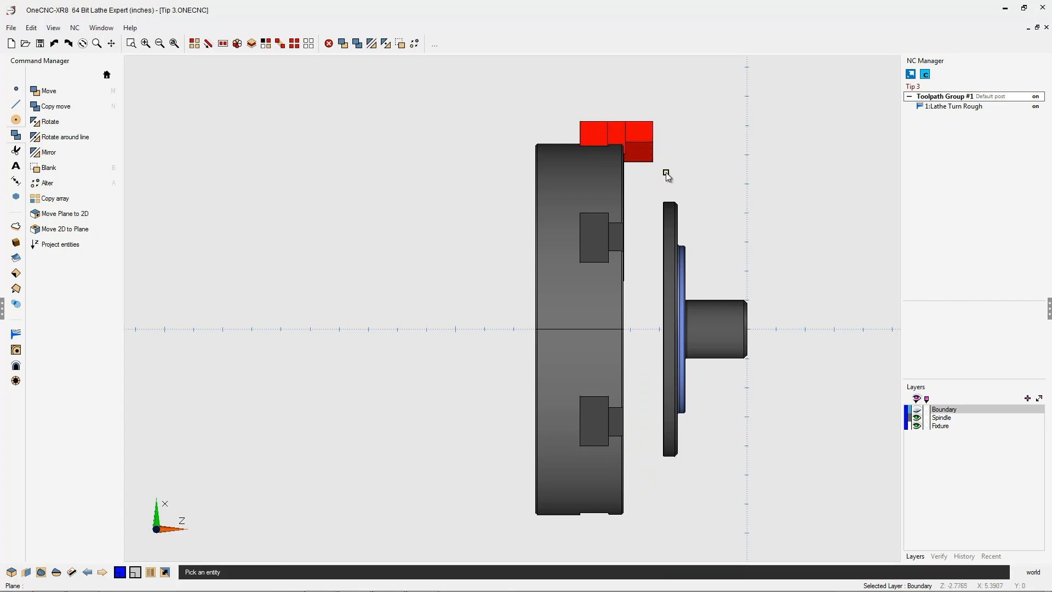
click(48, 90)
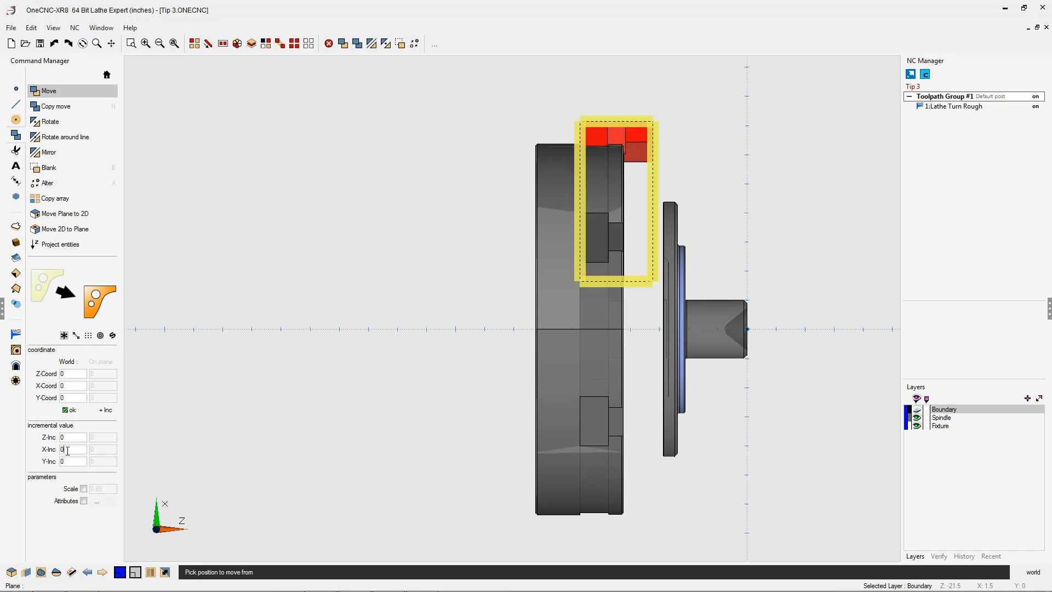
text(-1)
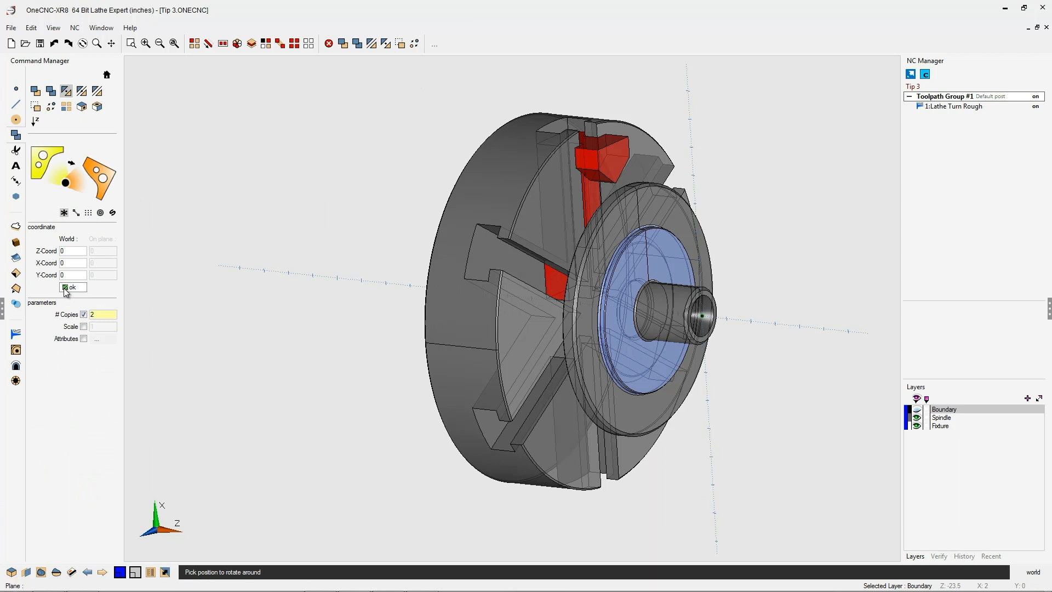
- Rotate the jaw into 2 copies at 120° about the origin, then backplot Lathe Turn Rough
click(69, 287)
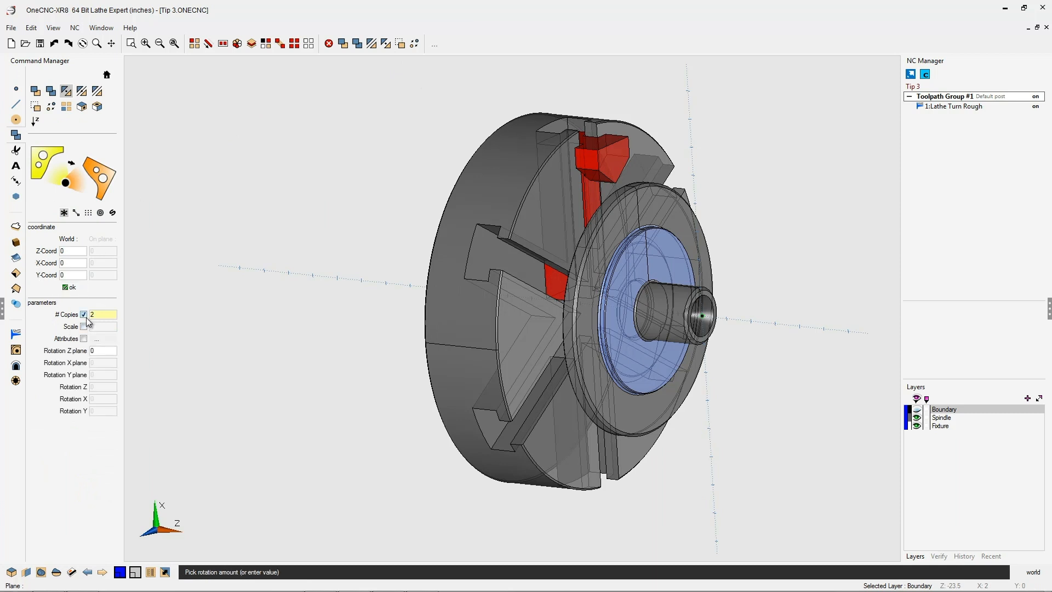
click(102, 362)
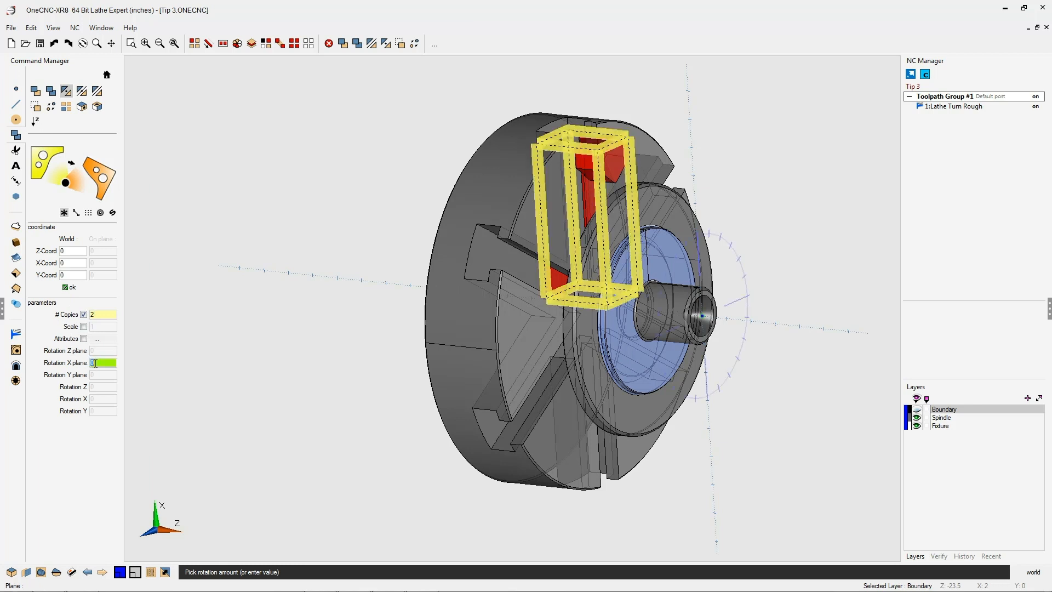
text(120)
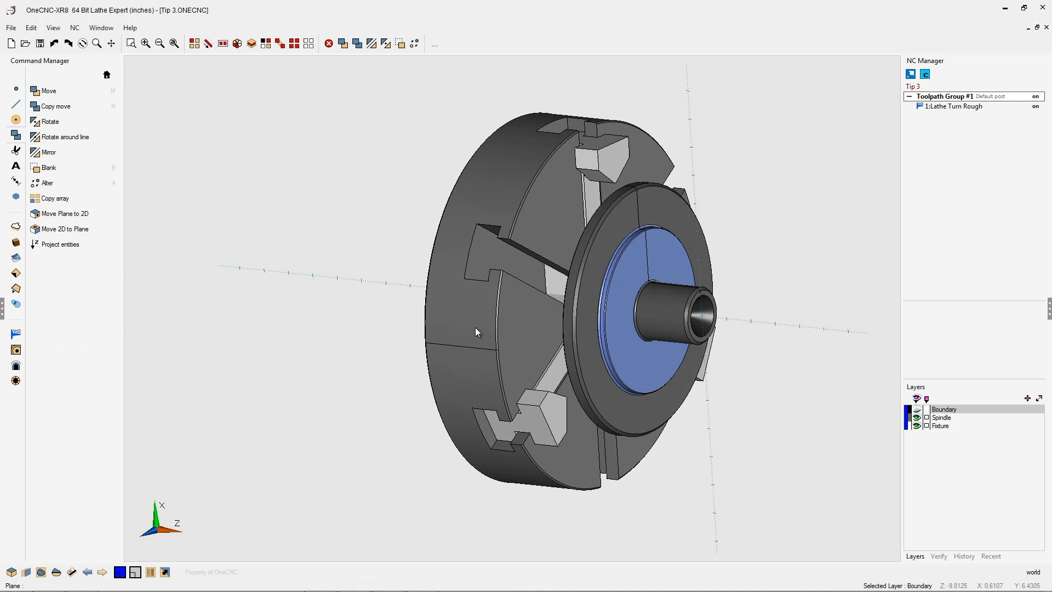
right_click(951, 105)
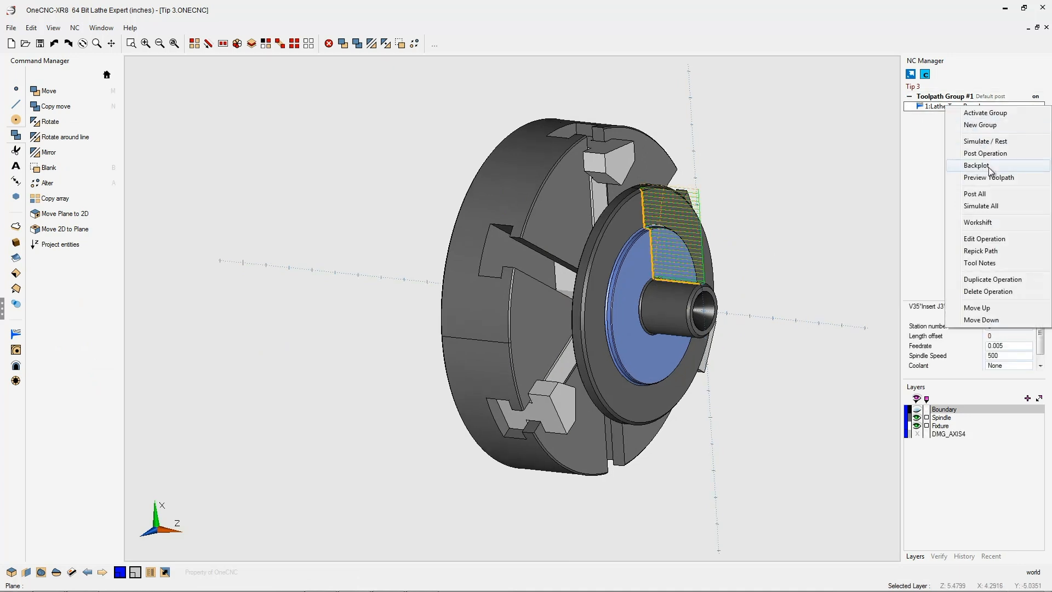
click(976, 165)
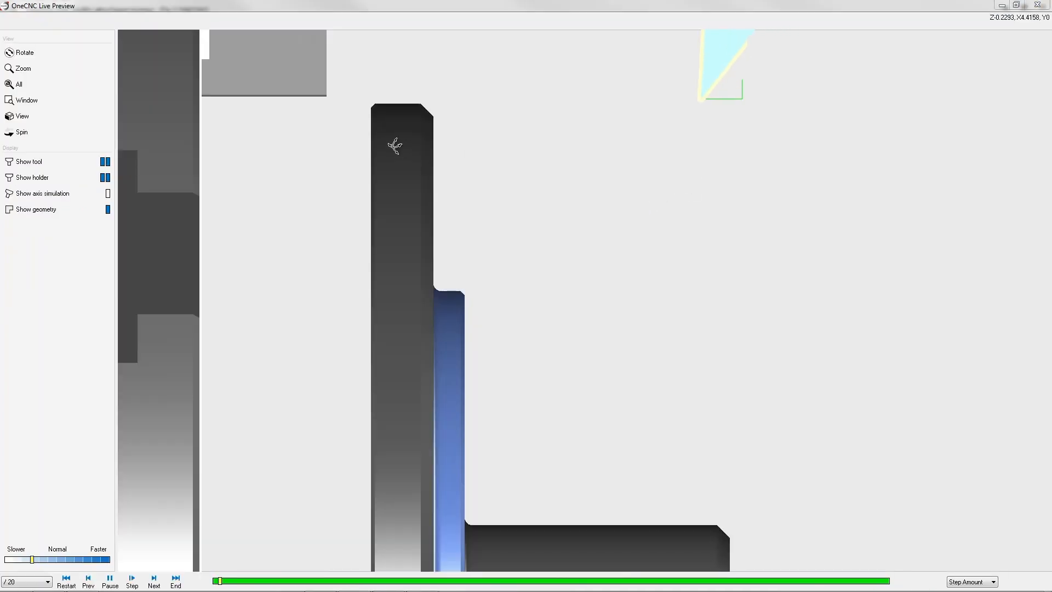